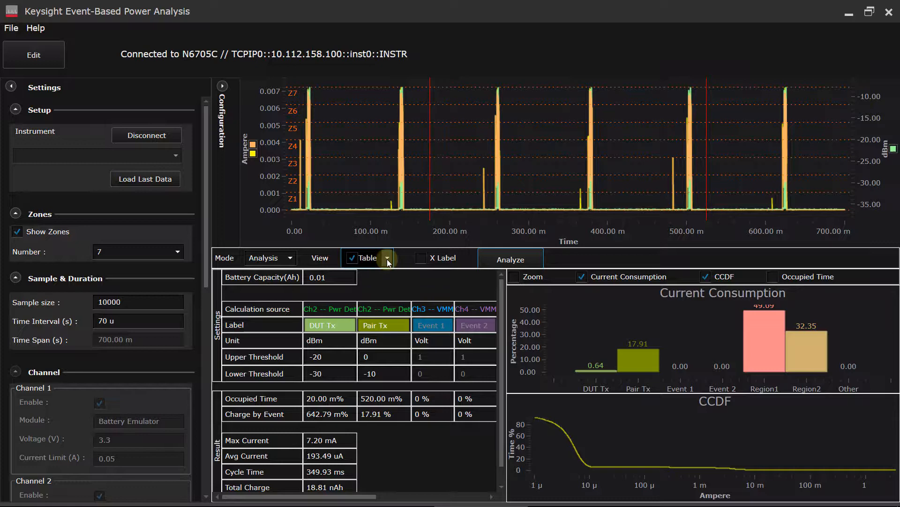
Hide the analysis table, zoom into the burst near 140 ms, then restore the full range.
{"action": "left_click", "coordinate": [387, 257]}
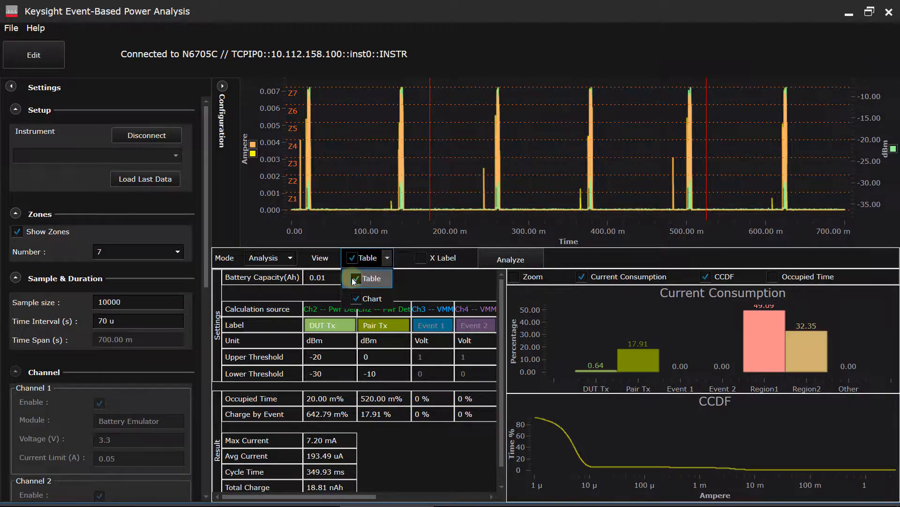
{"action": "left_click", "coordinate": [353, 257]}
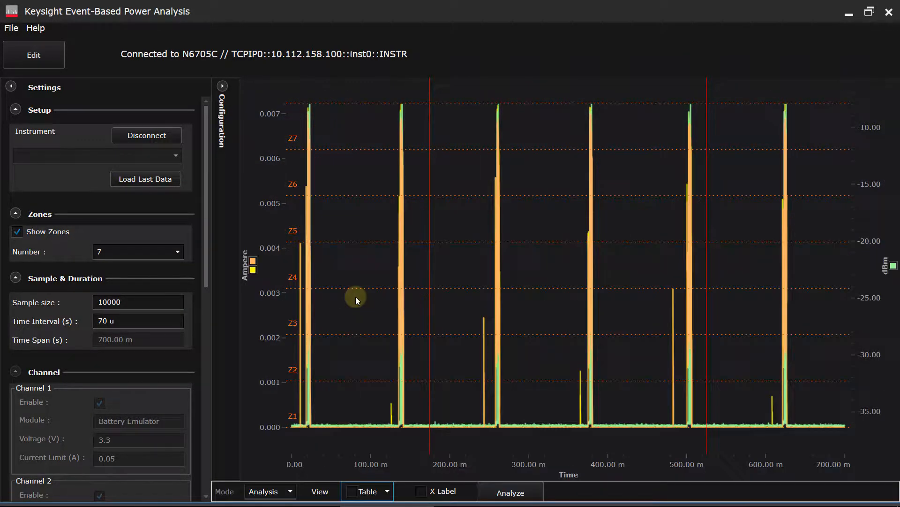
{"action": "mouse_move", "coordinate": [378, 96]}
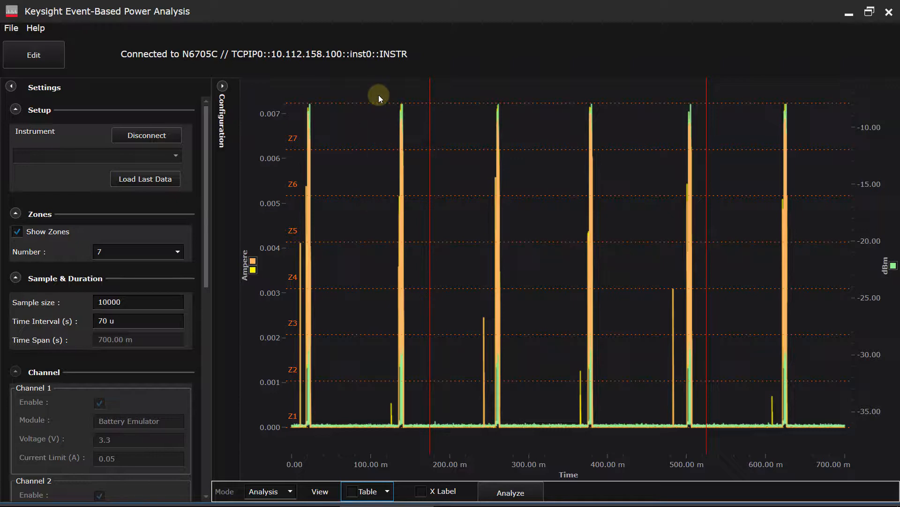
{"action": "left_click_drag", "start_coordinate": [379, 94], "coordinate": [413, 319]}
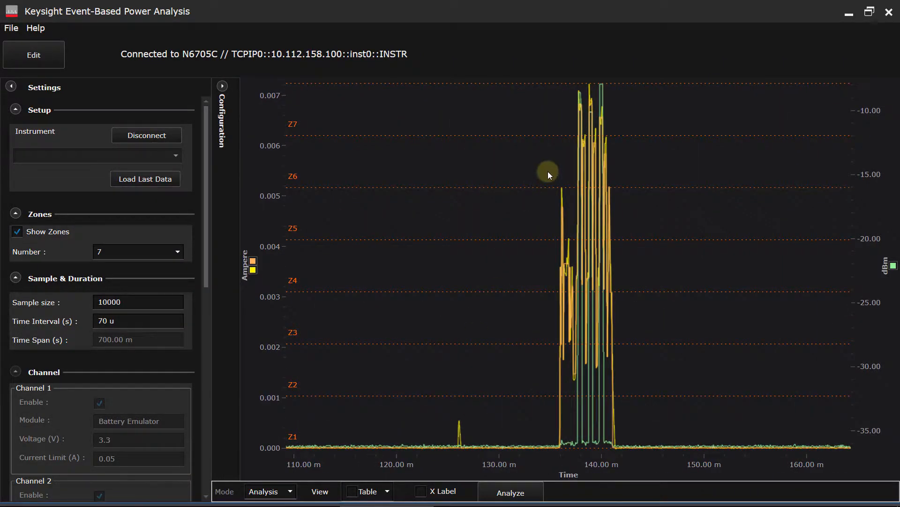
{"action": "left_click_drag", "start_coordinate": [549, 175], "coordinate": [643, 454]}
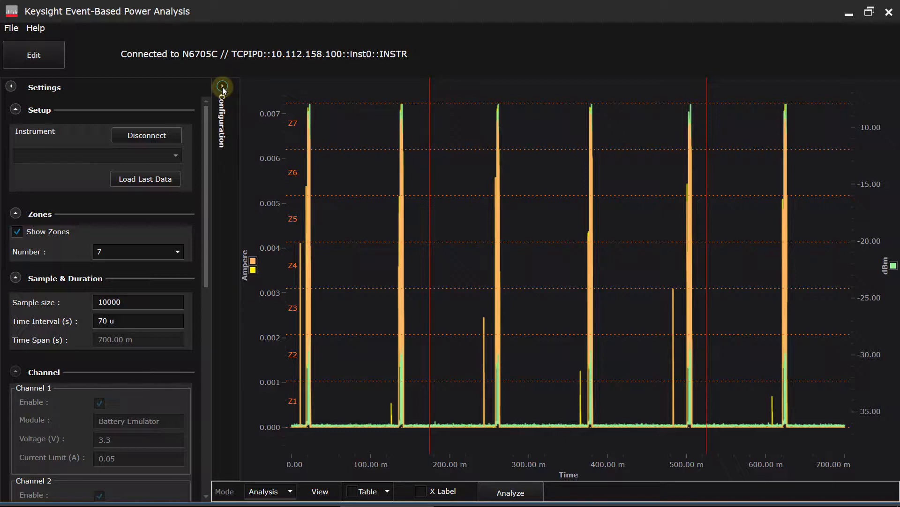
Enter 'New IoT Sensor Device Rev 1.3' as the chart title, fixing a typo.
{"action": "left_click", "coordinate": [223, 86]}
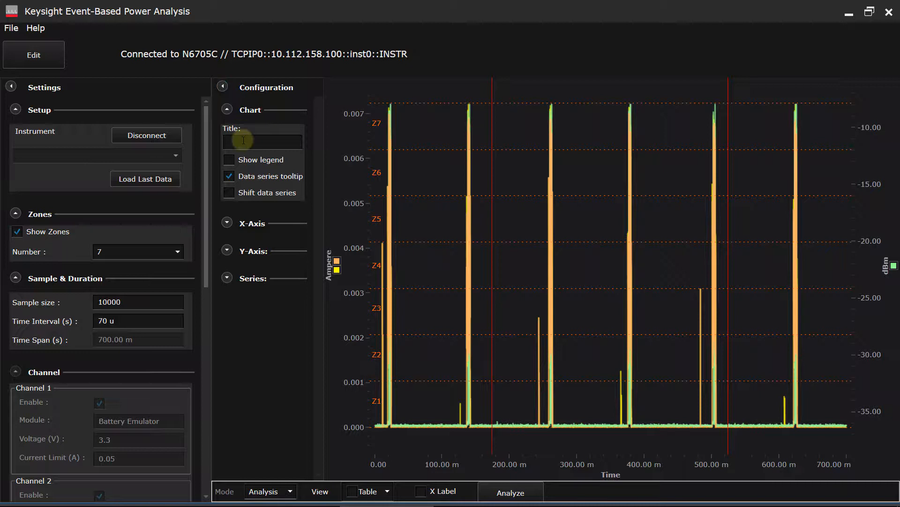
{"action": "left_click", "coordinate": [262, 141]}
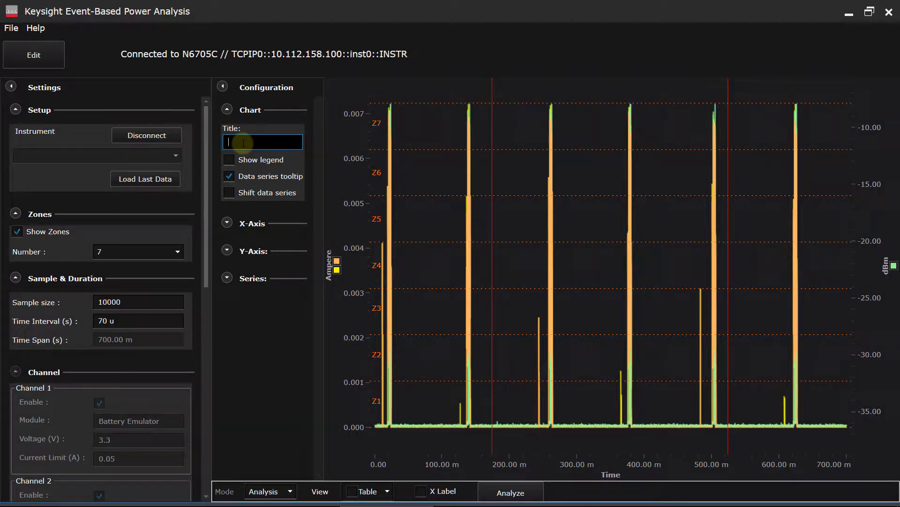
{"action": "type", "text": "New IoT Sensor Device REv"}
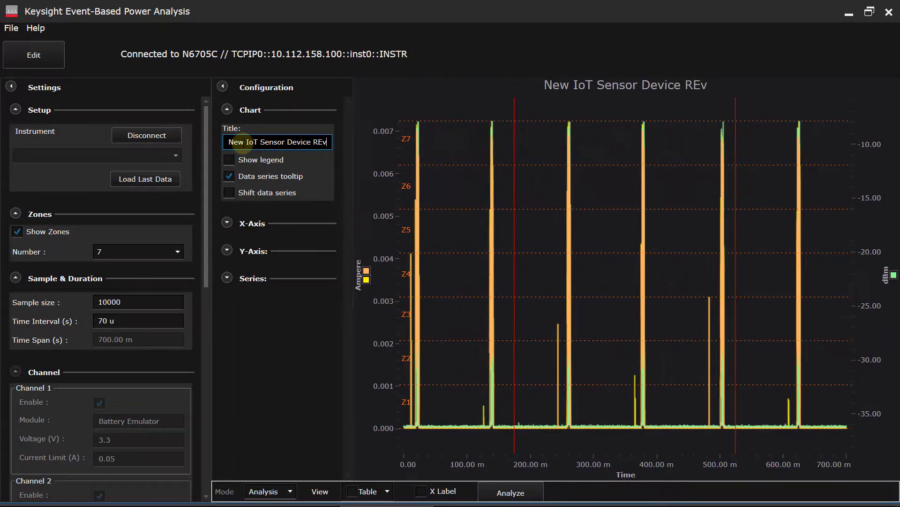
{"action": "key", "text": "backspace"}
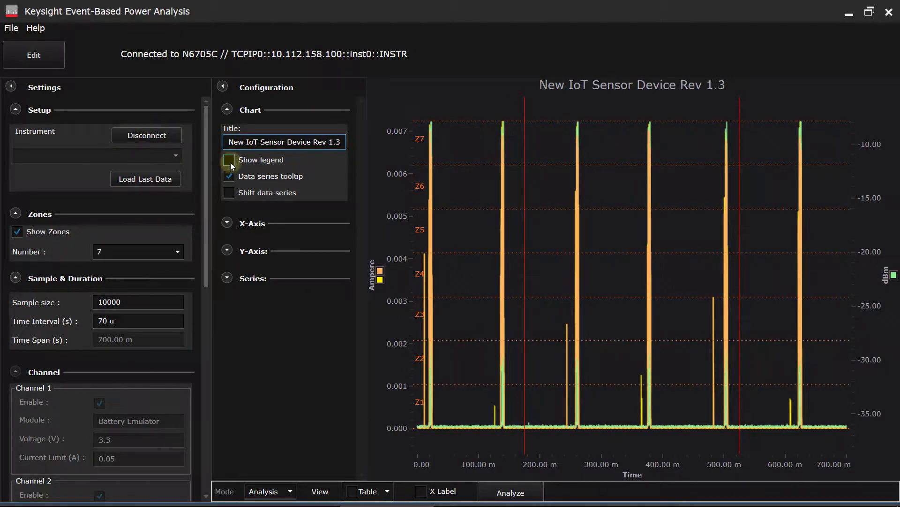
Turn on the series legend and re-enable data series hover tooltips.
{"action": "left_click", "coordinate": [230, 159]}
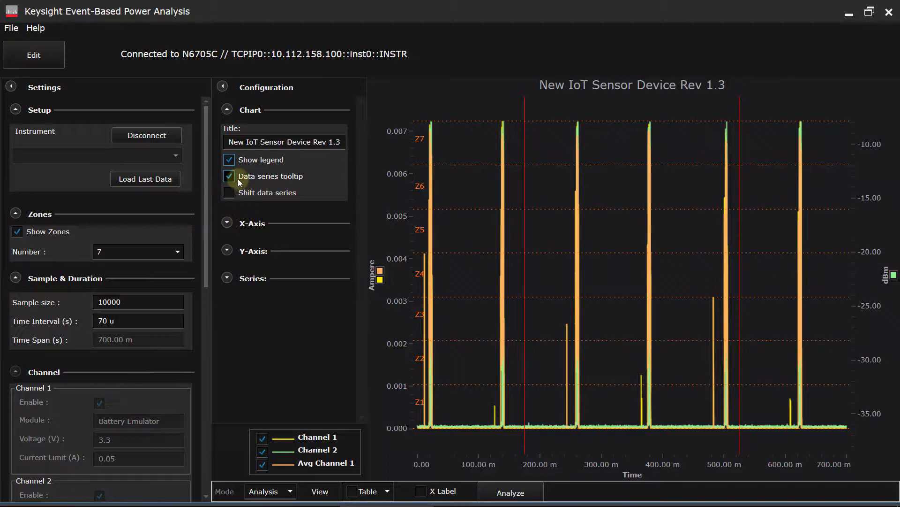
{"action": "left_click", "coordinate": [229, 176]}
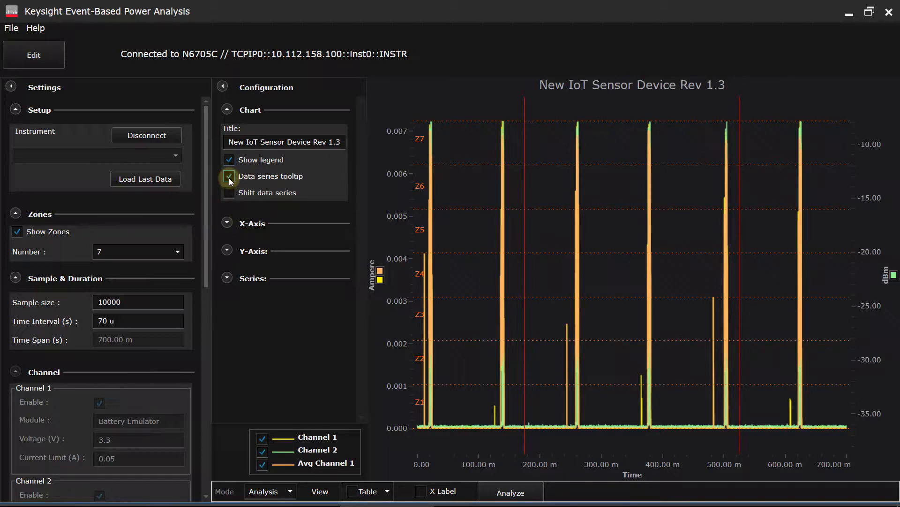
{"action": "left_click", "coordinate": [229, 176]}
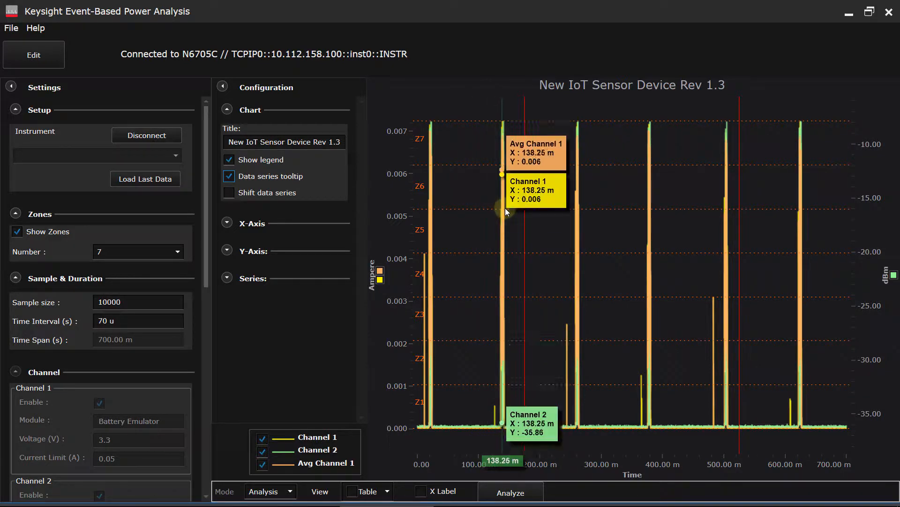
{"action": "mouse_move", "coordinate": [535, 212]}
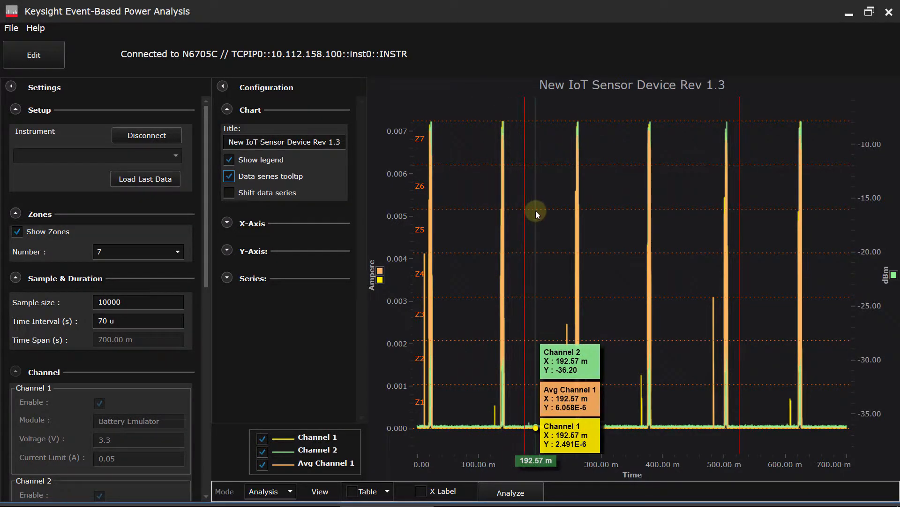
{"action": "mouse_move", "coordinate": [576, 220]}
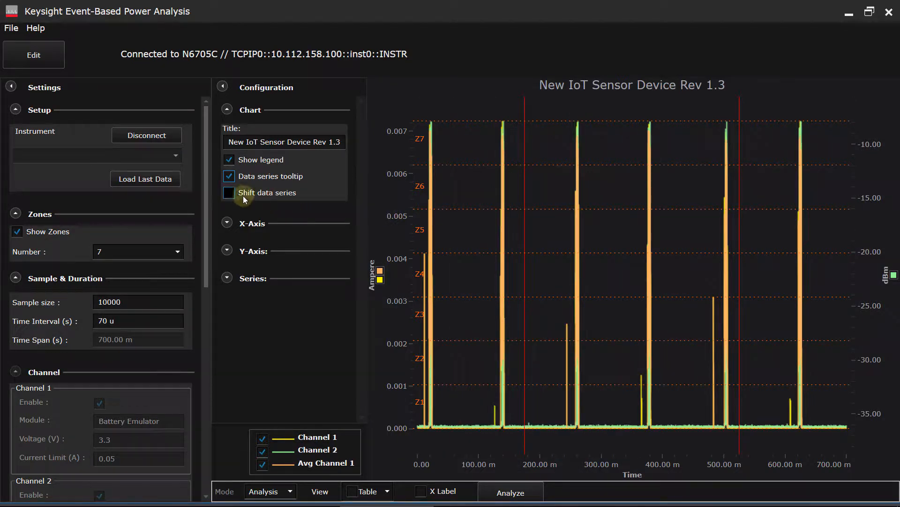
Try Shift data series on and off, disable hover tooltips, then shift series into bands.
{"action": "left_click", "coordinate": [229, 192]}
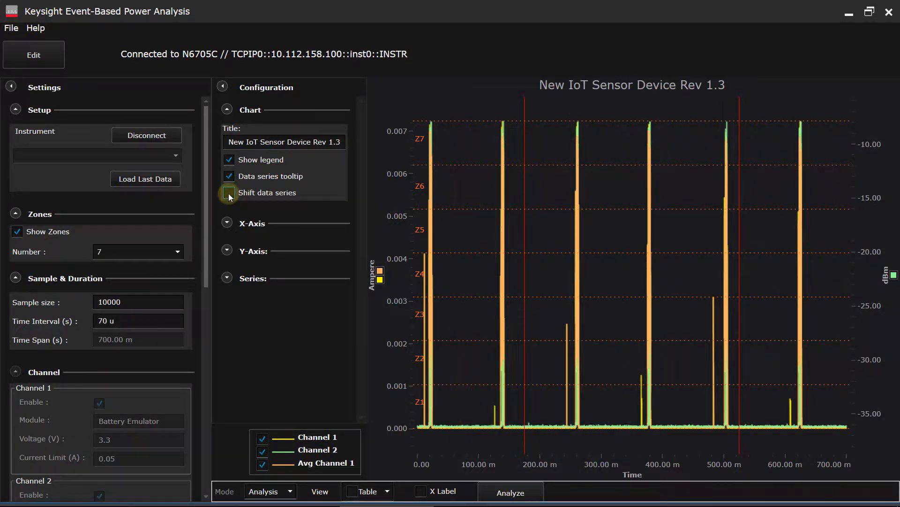
{"action": "left_click", "coordinate": [228, 192]}
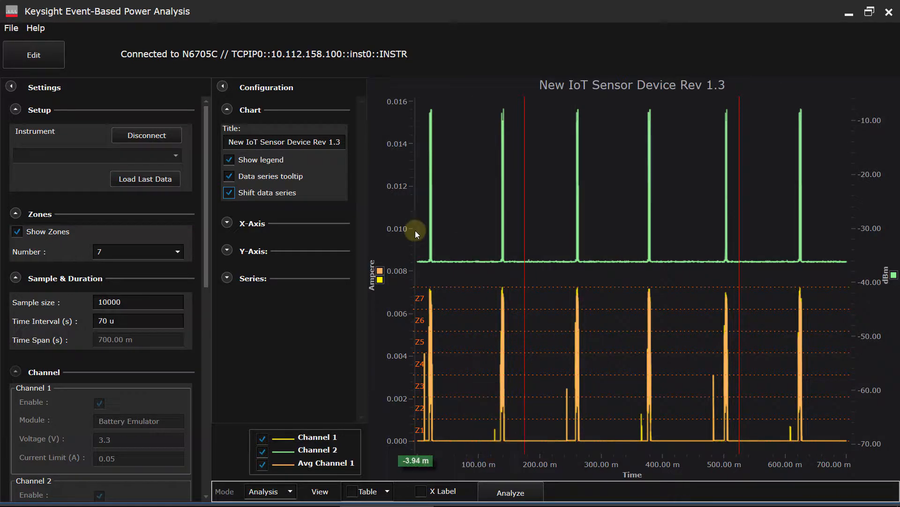
{"action": "left_click", "coordinate": [229, 193]}
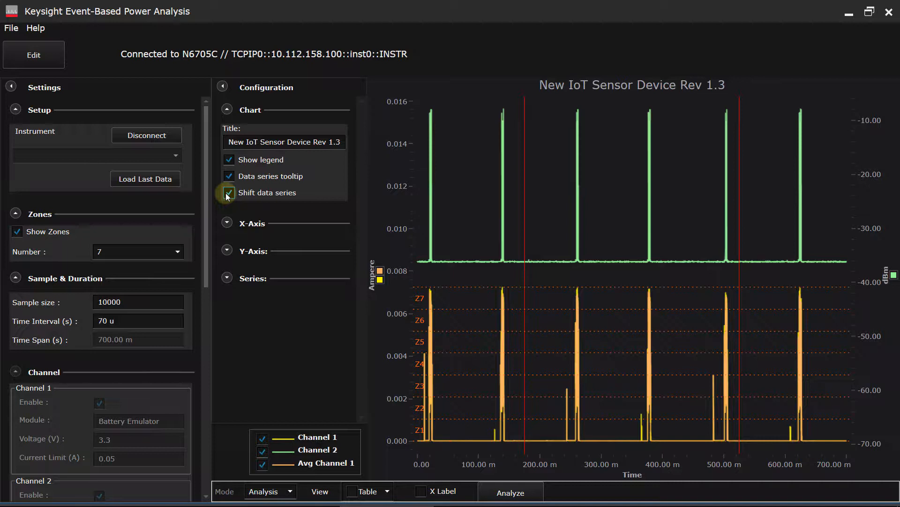
{"action": "left_click", "coordinate": [229, 193]}
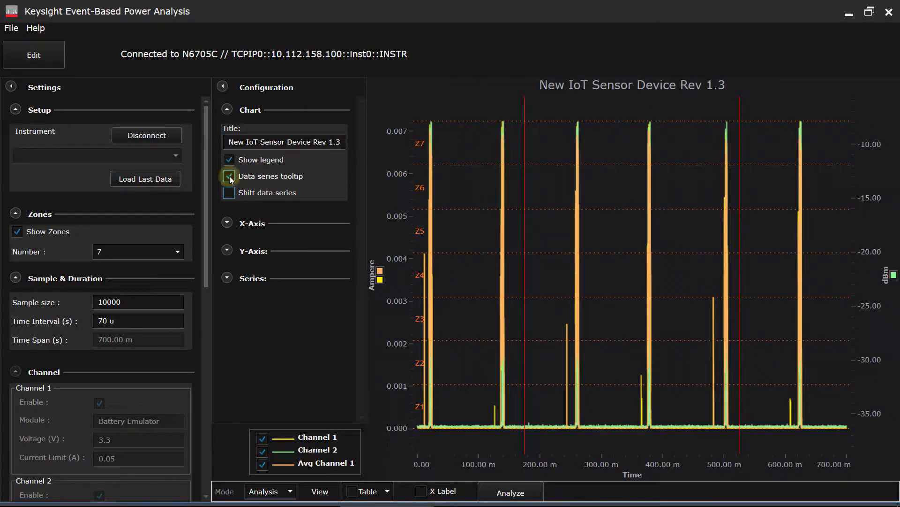
{"action": "left_click", "coordinate": [228, 176]}
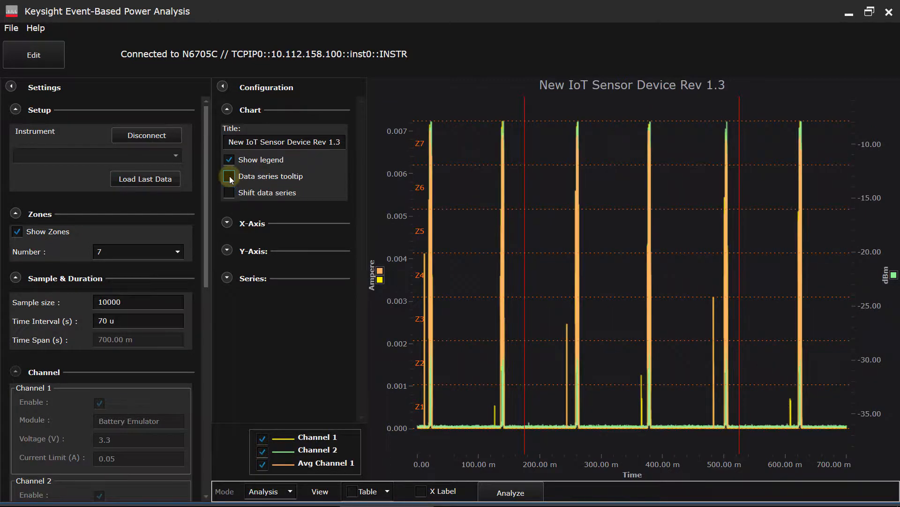
{"action": "left_click", "coordinate": [229, 176]}
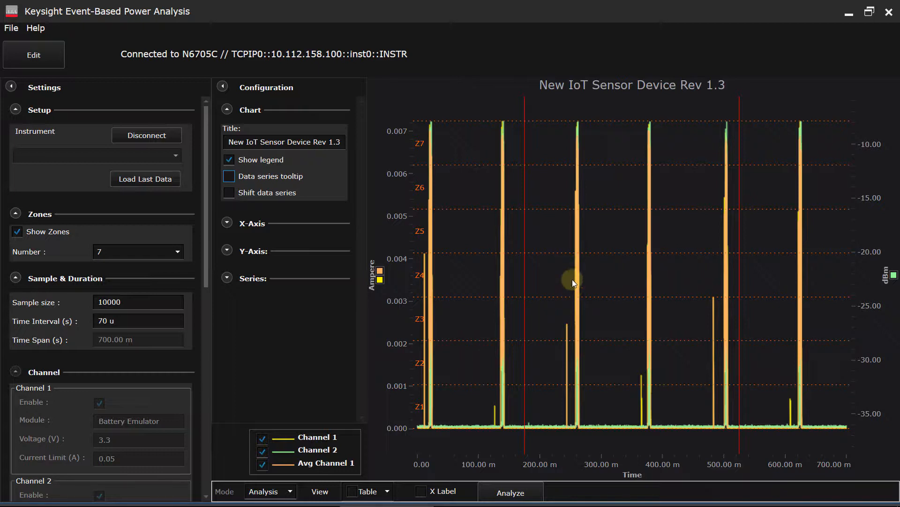
{"action": "mouse_move", "coordinate": [576, 274]}
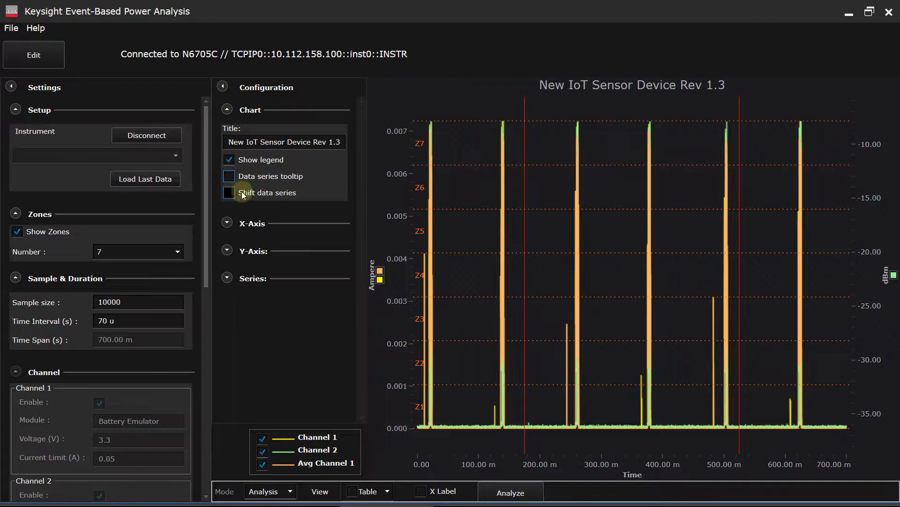
{"action": "left_click", "coordinate": [229, 192]}
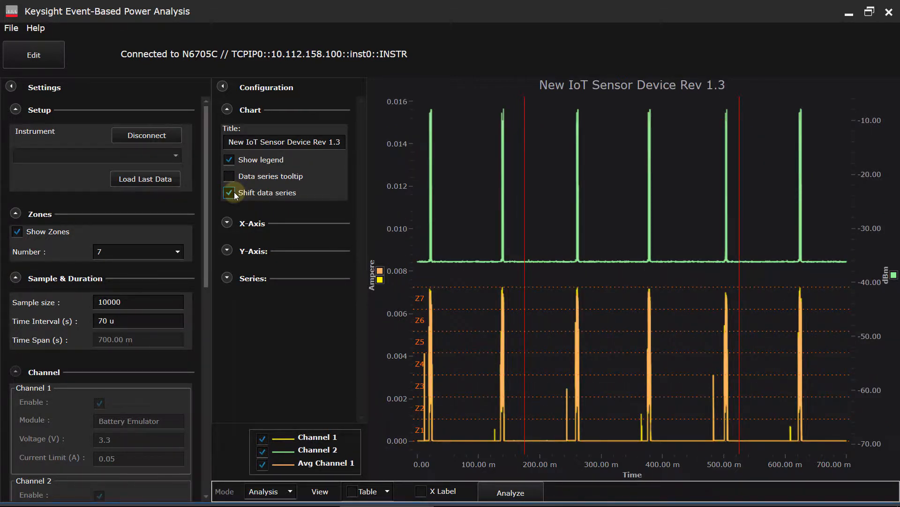
{"action": "left_click", "coordinate": [230, 192]}
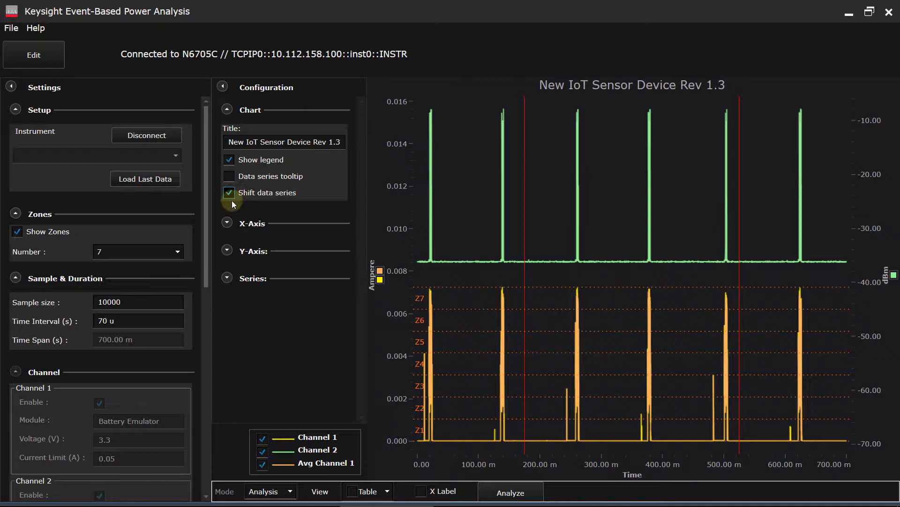
Expand the X-Axis settings, try major gridlines, and leave them switched off.
{"action": "left_click", "coordinate": [227, 223]}
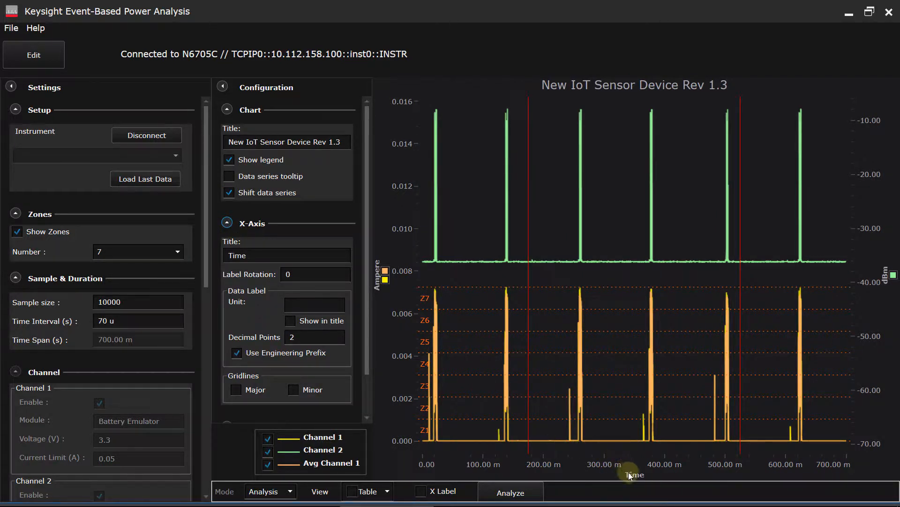
{"action": "mouse_move", "coordinate": [486, 399]}
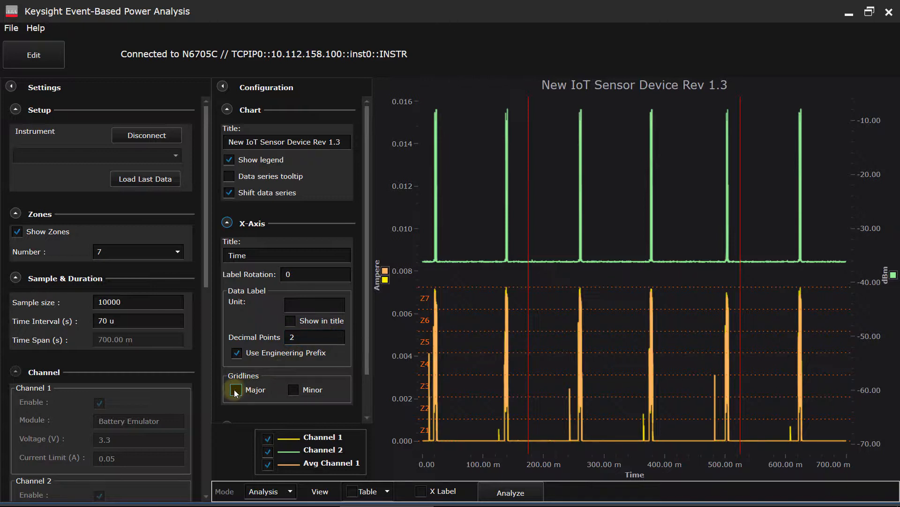
{"action": "left_click", "coordinate": [235, 390]}
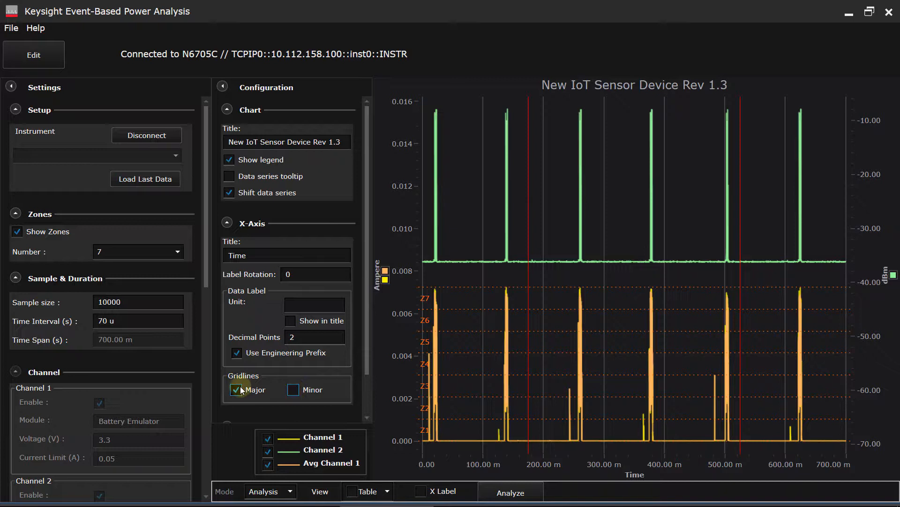
{"action": "left_click", "coordinate": [236, 389]}
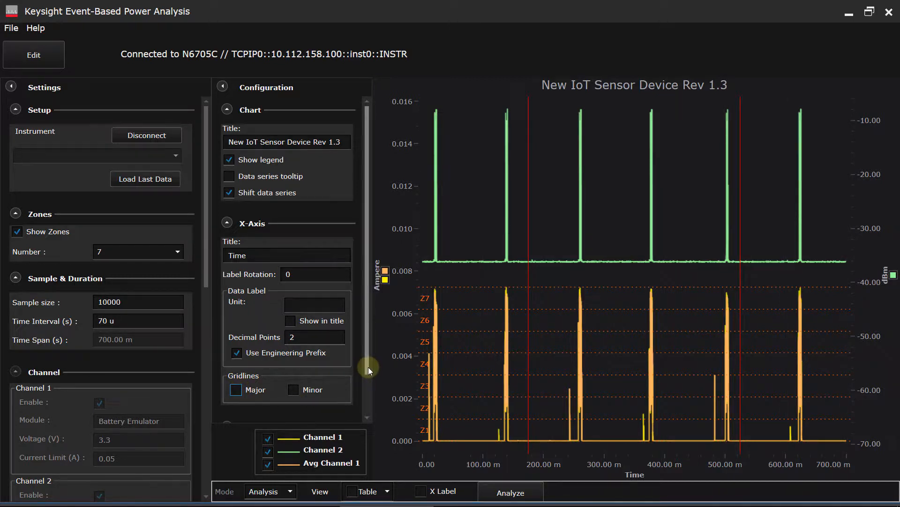
{"action": "scroll", "scroll_direction": "down", "scroll_amount": 3}
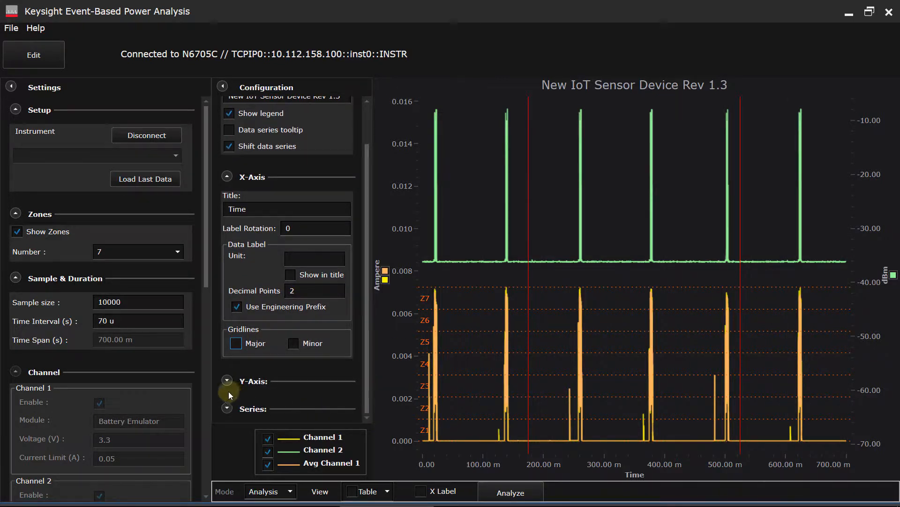
Expand the Y-Axis settings and select the Ampere axis.
{"action": "left_click", "coordinate": [227, 380]}
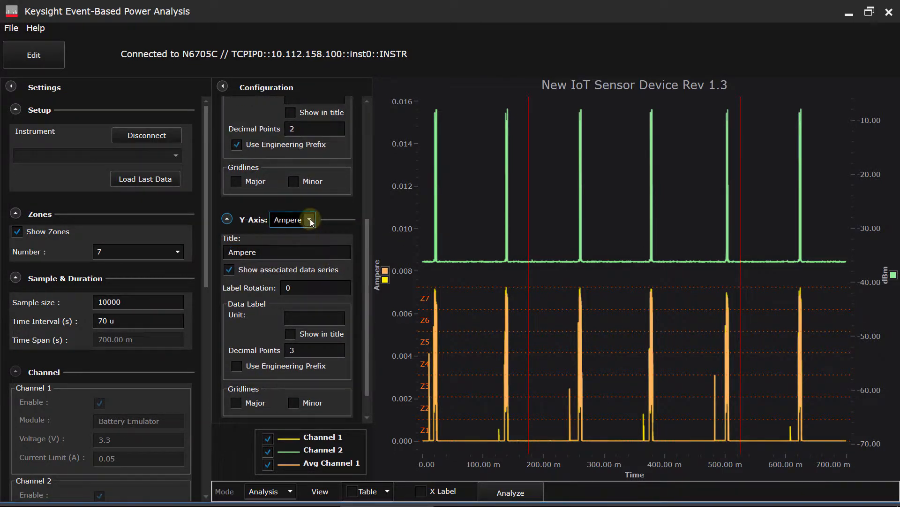
{"action": "left_click", "coordinate": [308, 220]}
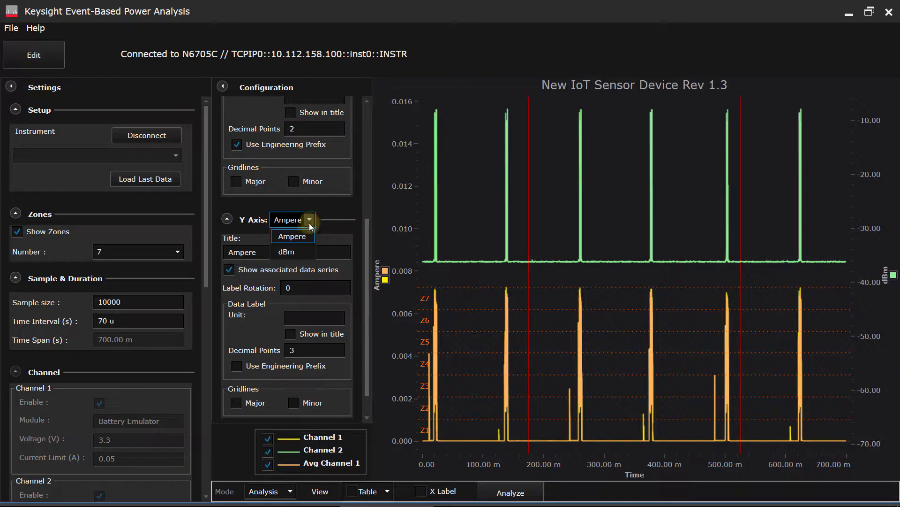
{"action": "left_click", "coordinate": [292, 236]}
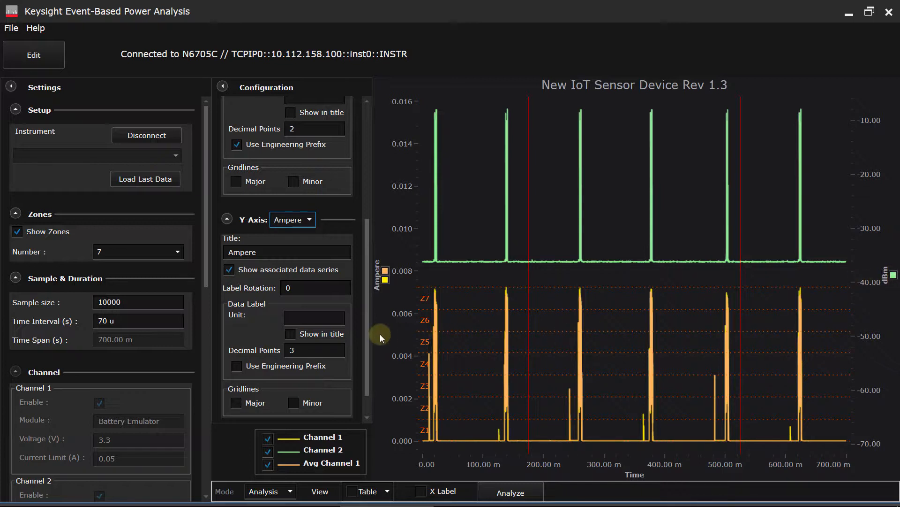
{"action": "mouse_move", "coordinate": [310, 382]}
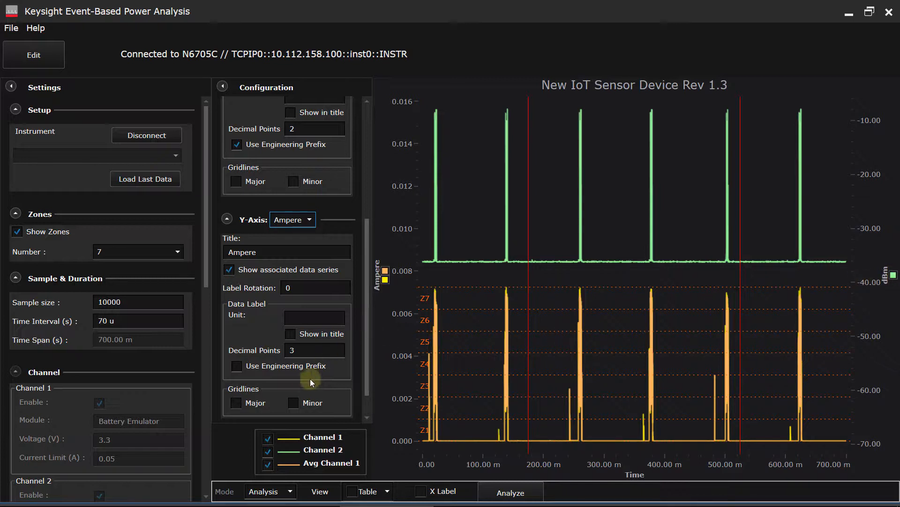
{"action": "left_click", "coordinate": [293, 402]}
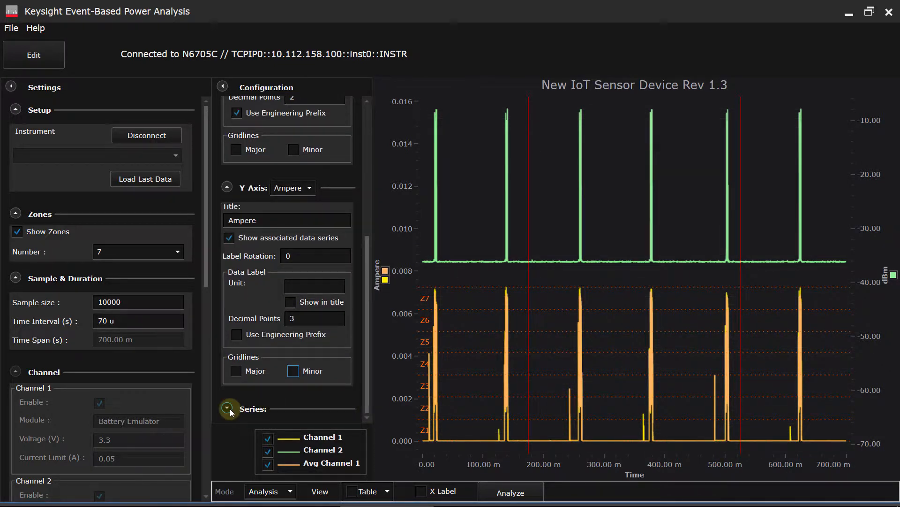
In Series, rename Channel 1 to Total Current, Channel 2 to RF, Avg Channel 1 to Smoothed Current.
{"action": "left_click", "coordinate": [227, 409]}
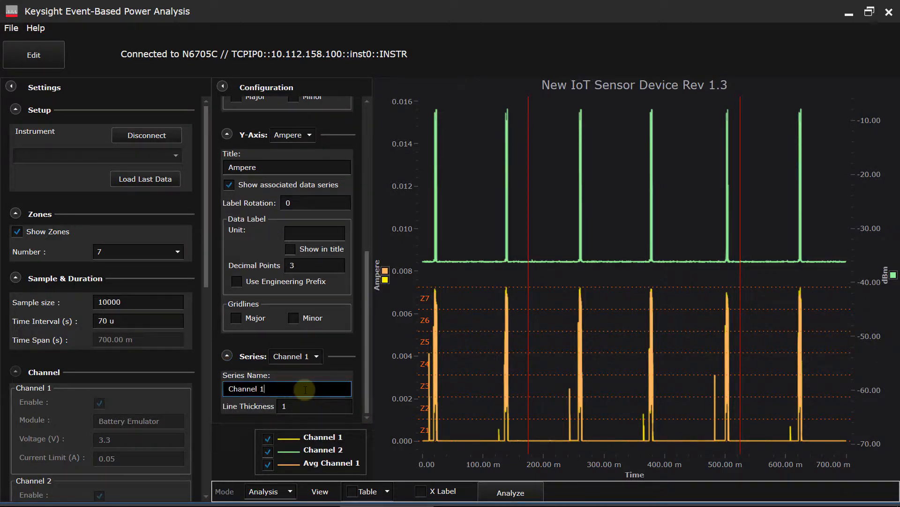
{"action": "type", "text": "Chan"}
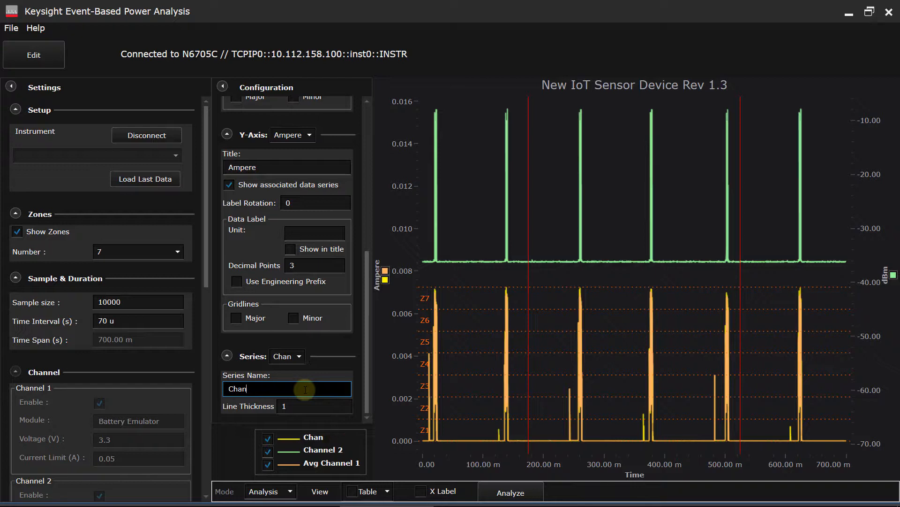
{"action": "type", "text": "Total Current"}
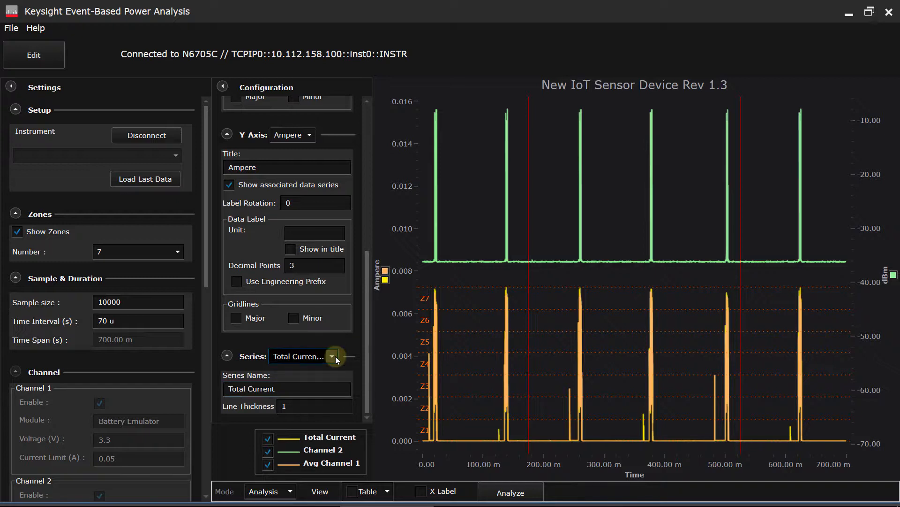
{"action": "left_click", "coordinate": [314, 356]}
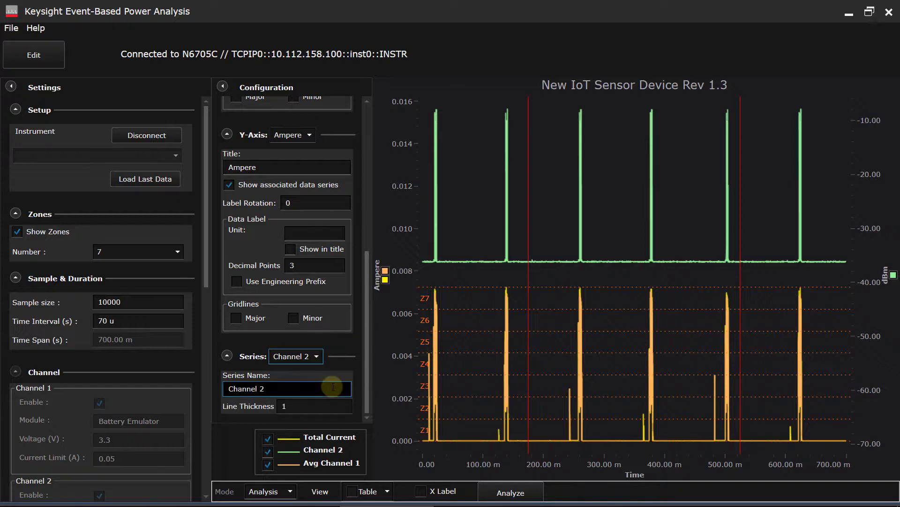
{"action": "triple_click", "coordinate": [287, 388]}
{"action": "type", "text": "RF"}
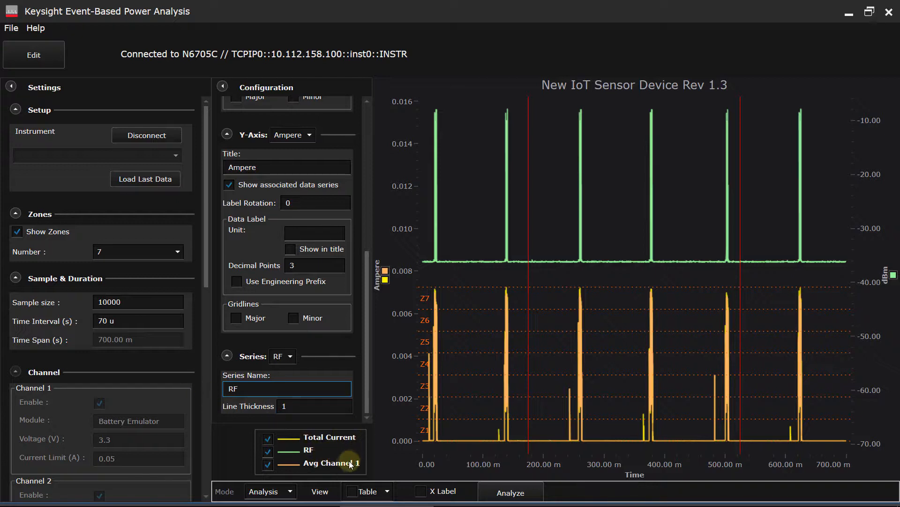
{"action": "mouse_move", "coordinate": [309, 349]}
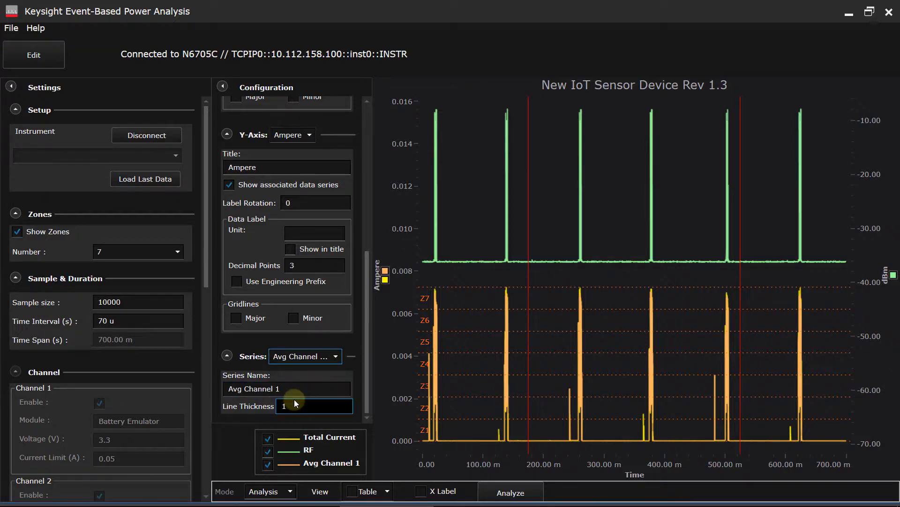
{"action": "left_click", "coordinate": [286, 388]}
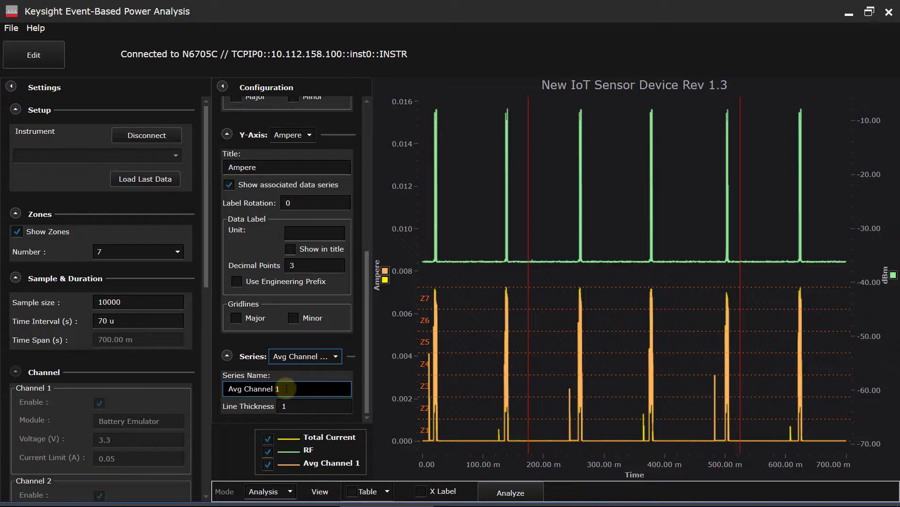
{"action": "double_click", "coordinate": [253, 388]}
{"action": "type", "text": "Smoothed C"}
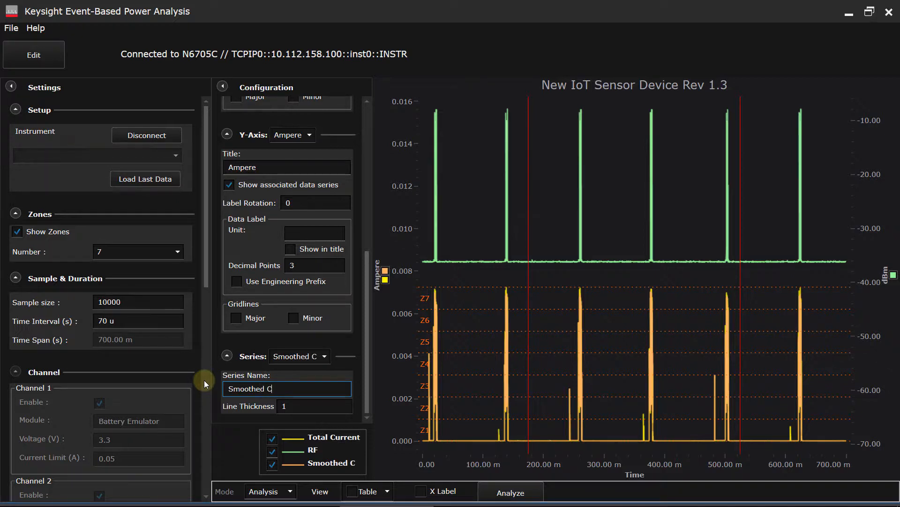
{"action": "type", "text": "urrent"}
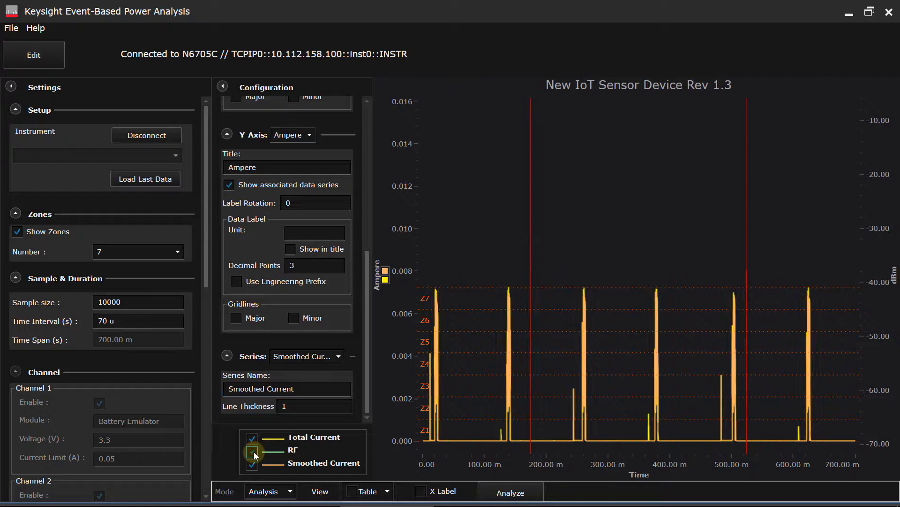
Hide the Total Current trace and make RF and Smoothed Current visible.
{"action": "left_click", "coordinate": [251, 438]}
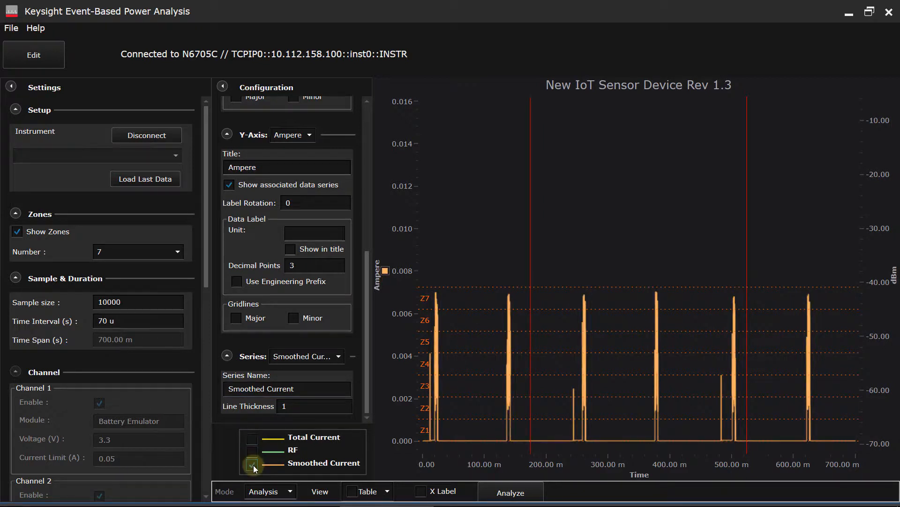
{"action": "left_click", "coordinate": [252, 463]}
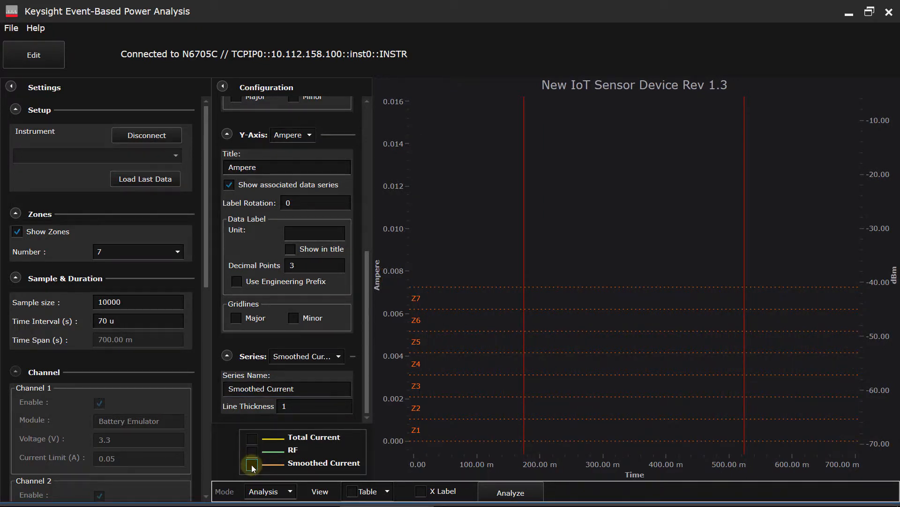
{"action": "left_click", "coordinate": [252, 463]}
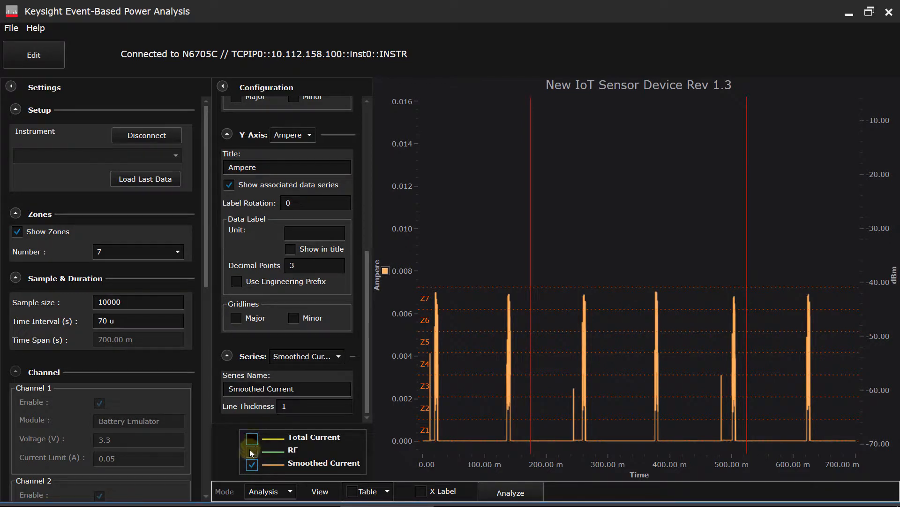
{"action": "left_click", "coordinate": [251, 450]}
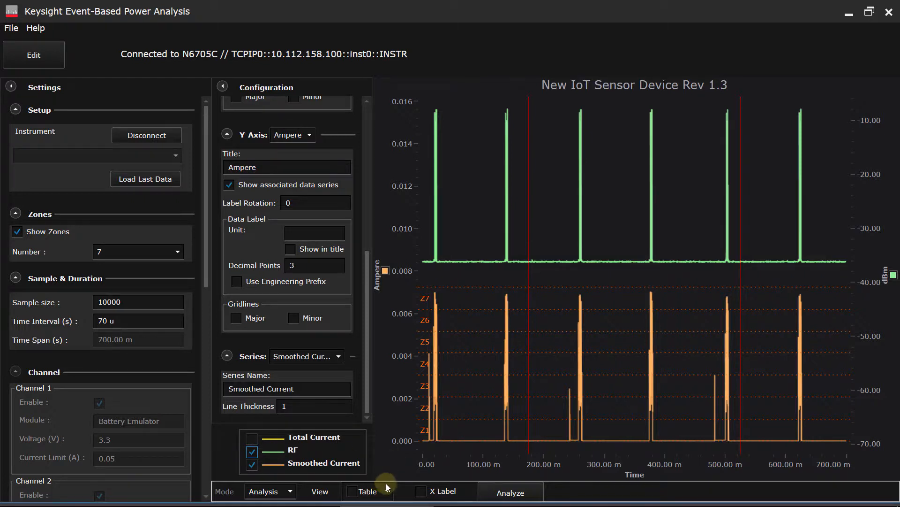
Turn the analysis table back on from the bottom-bar View menu.
{"action": "left_click", "coordinate": [387, 491]}
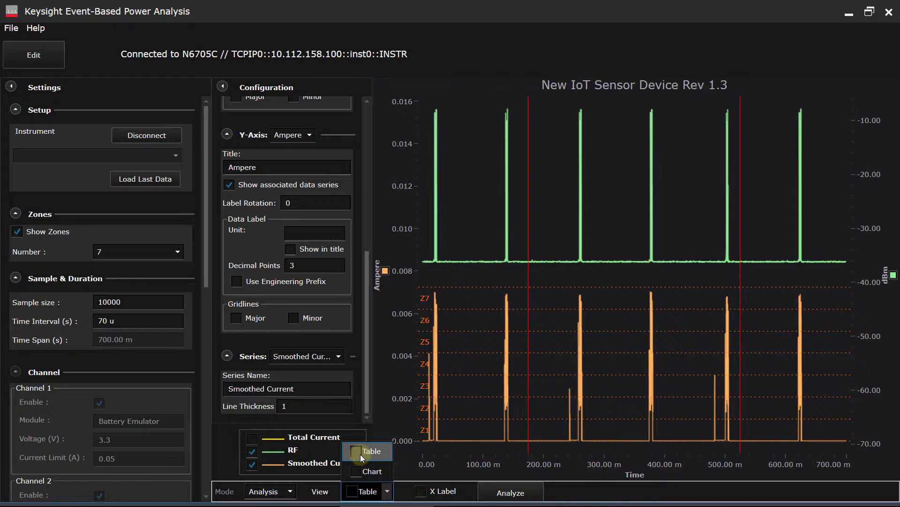
{"action": "left_click", "coordinate": [355, 451]}
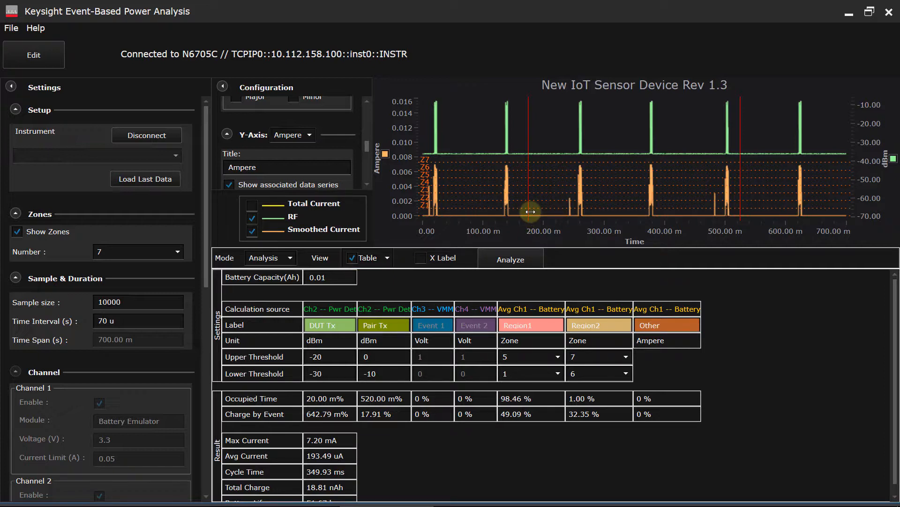
Drag the left marker toward the cycle near 140 ms, then select the battery capacity field.
{"action": "left_click_drag", "start_coordinate": [529, 212], "coordinate": [504, 217]}
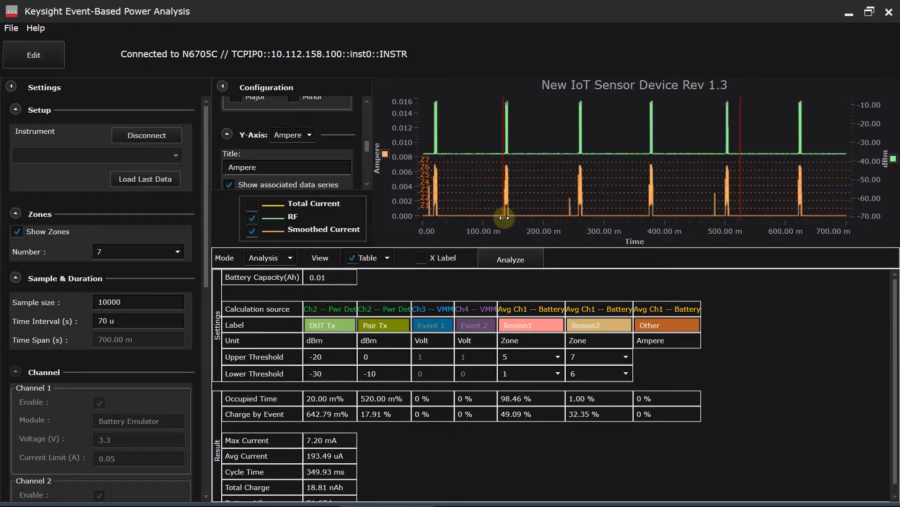
{"action": "mouse_move", "coordinate": [683, 217]}
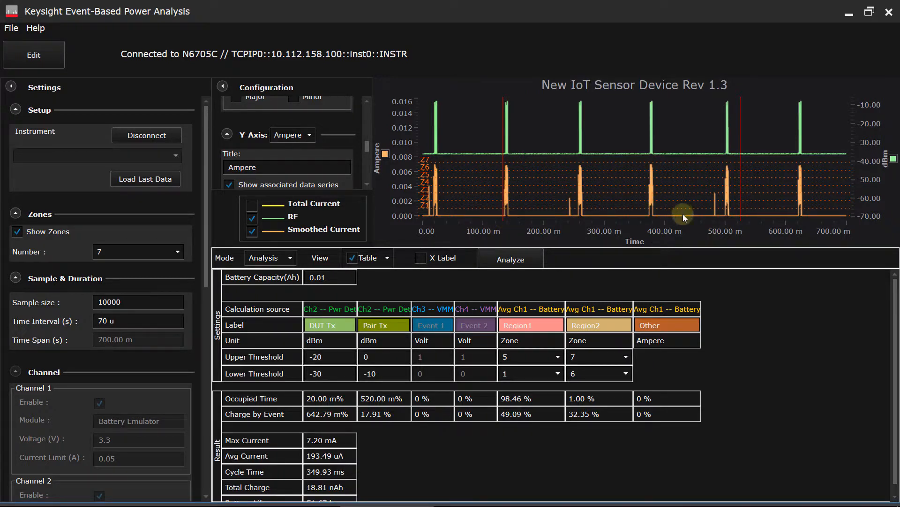
{"action": "mouse_move", "coordinate": [739, 217]}
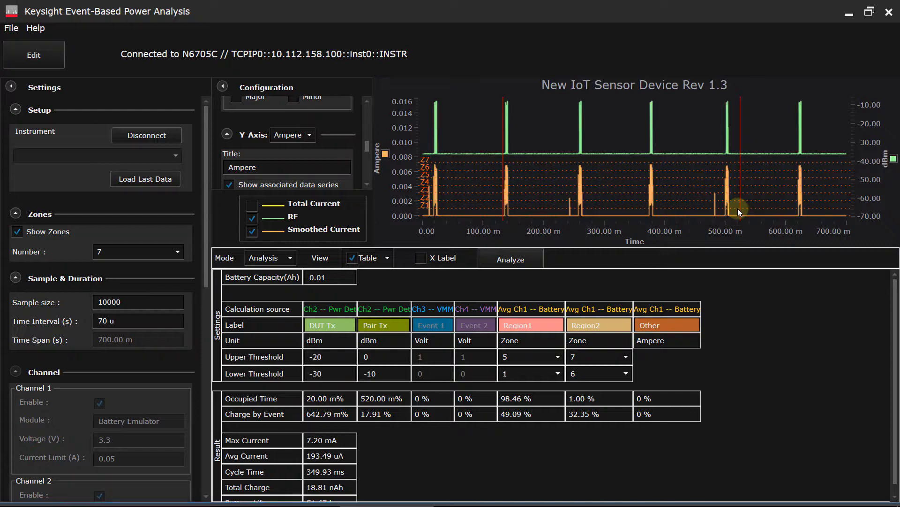
{"action": "mouse_move", "coordinate": [739, 214]}
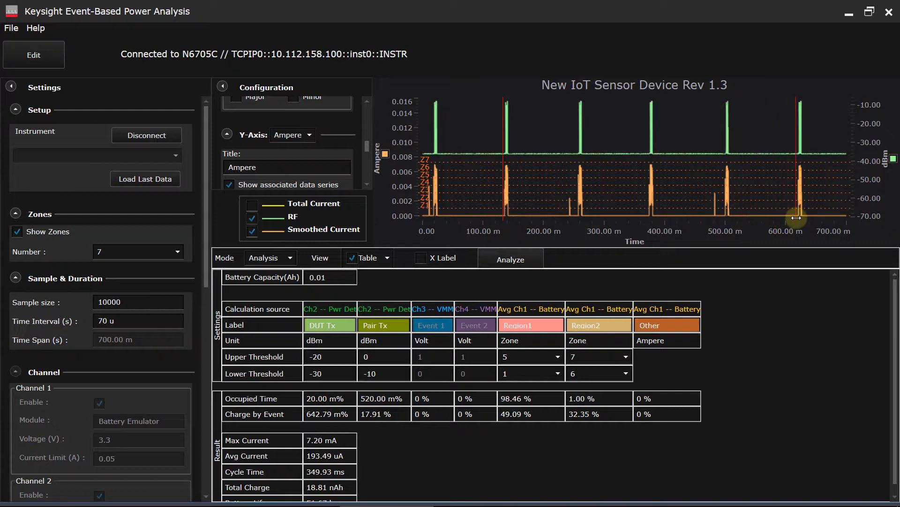
{"action": "mouse_move", "coordinate": [635, 199]}
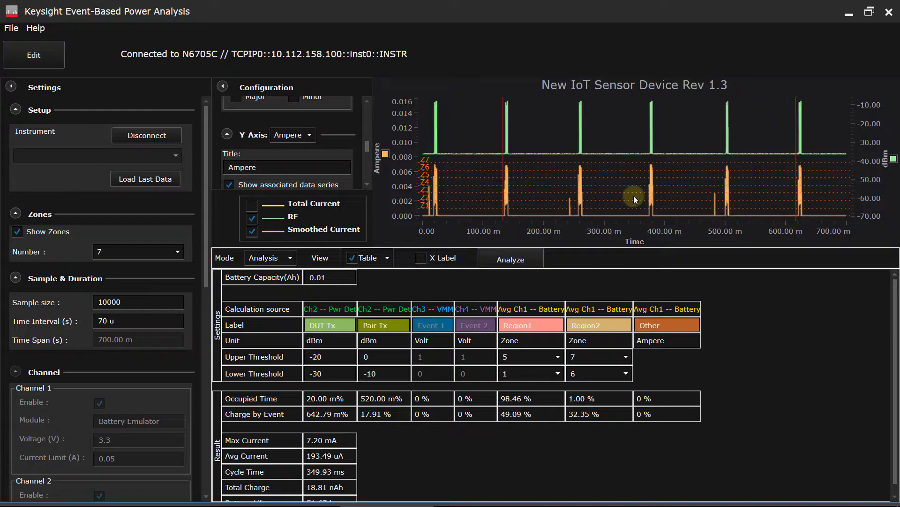
{"action": "mouse_move", "coordinate": [612, 177]}
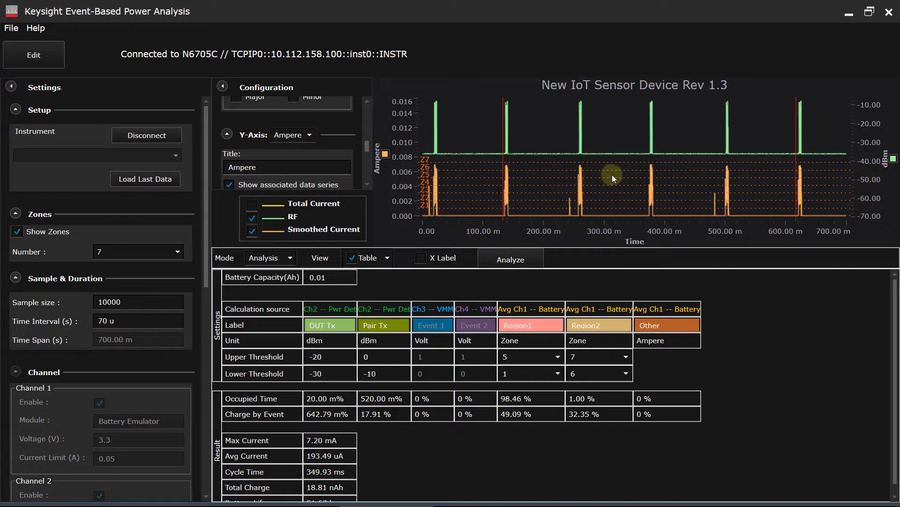
{"action": "mouse_move", "coordinate": [763, 190]}
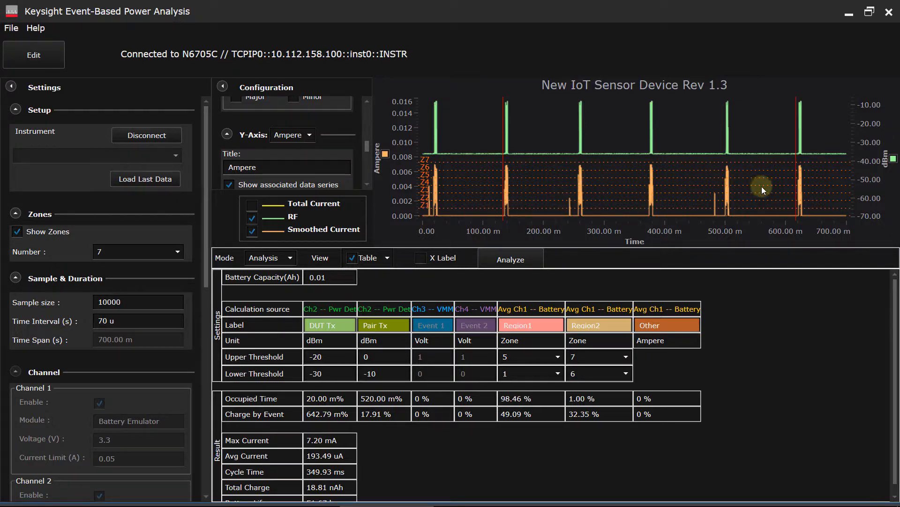
{"action": "mouse_move", "coordinate": [775, 198]}
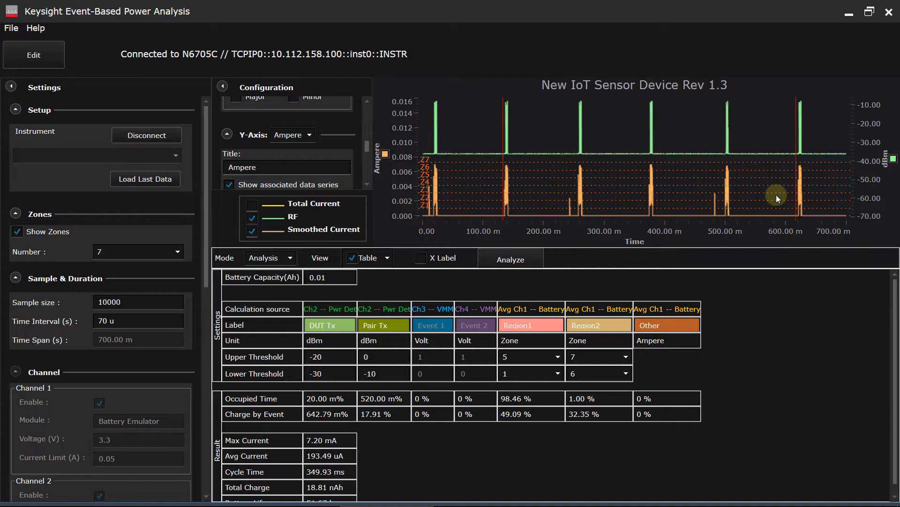
{"action": "left_click", "coordinate": [330, 277]}
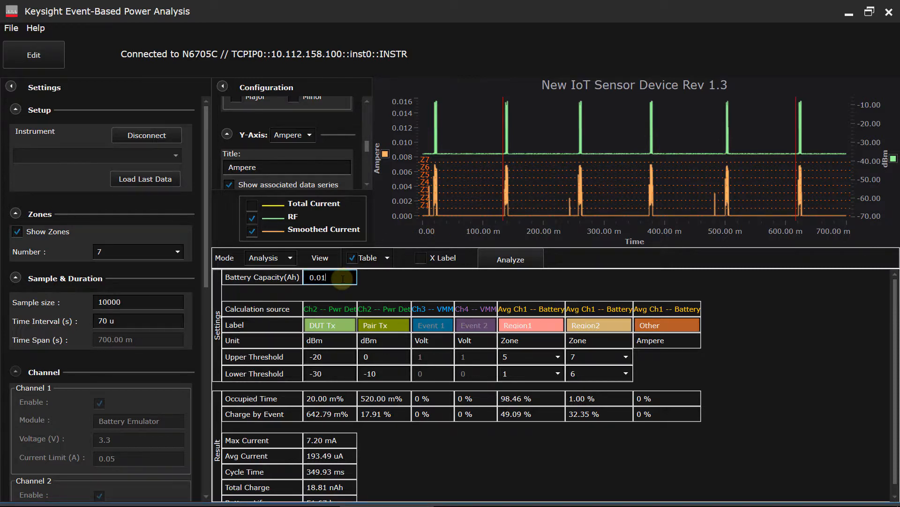
Replace the battery capacity value 0.01 with 0.240 Ah and scroll down to the results.
{"action": "key", "text": "BackSpace"}
{"action": "type", "text": "24"}
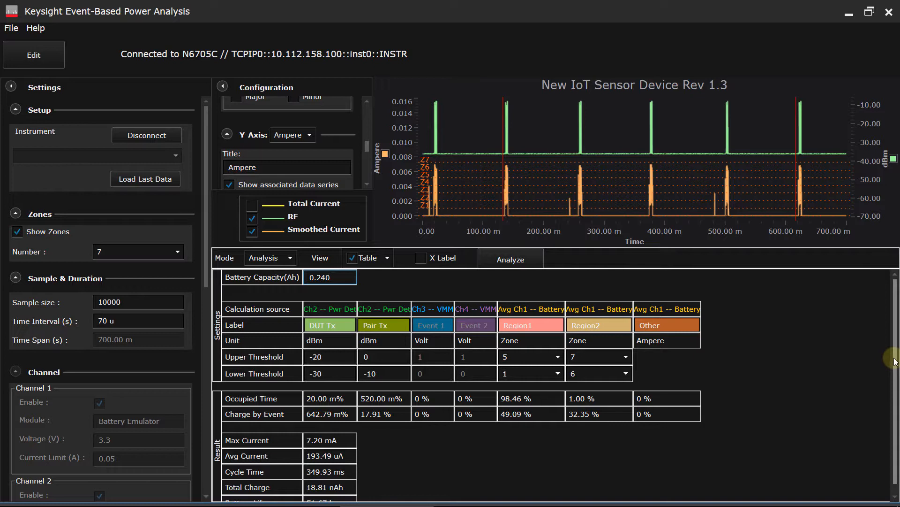
{"action": "scroll", "scroll_direction": "down", "scroll_amount": 3}
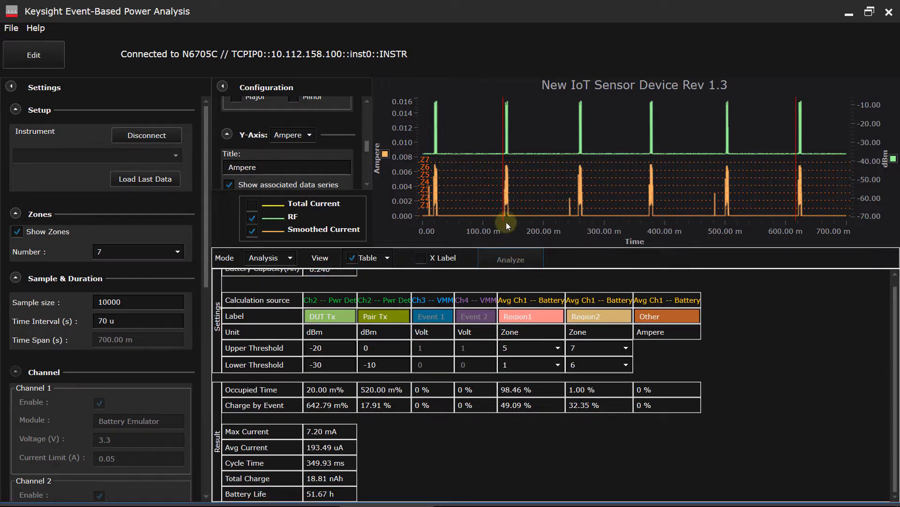
Re-run Analyze: 483.98 ms cycle time, 186.85 uA average, 1.28 kh battery life.
{"action": "left_click", "coordinate": [510, 259]}
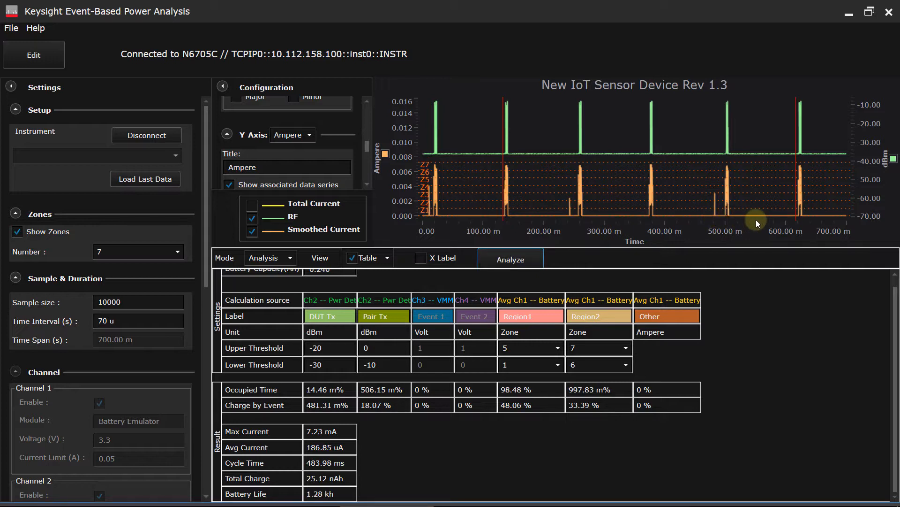
{"action": "mouse_move", "coordinate": [321, 437]}
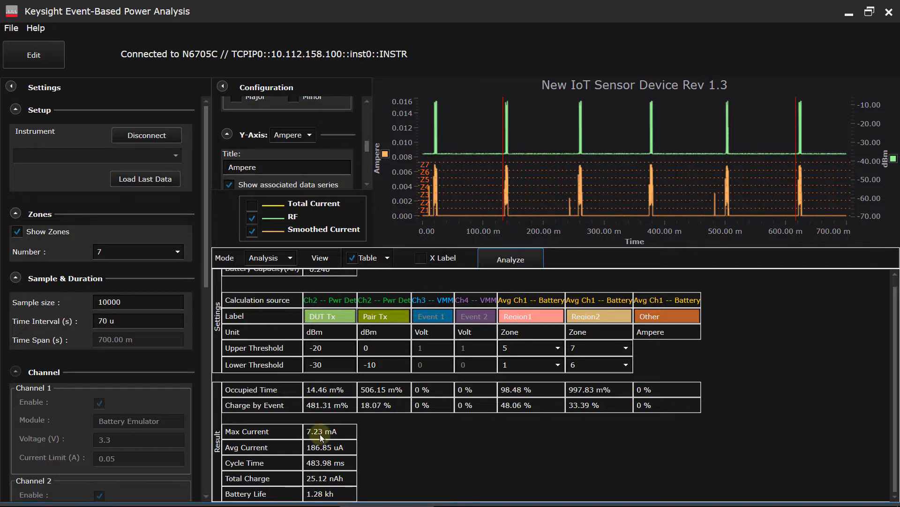
{"action": "mouse_move", "coordinate": [325, 451]}
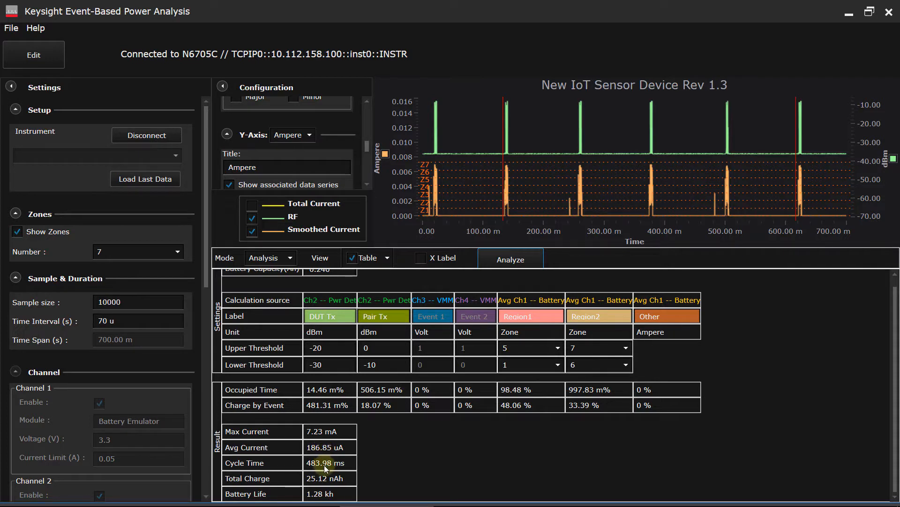
{"action": "mouse_move", "coordinate": [325, 478]}
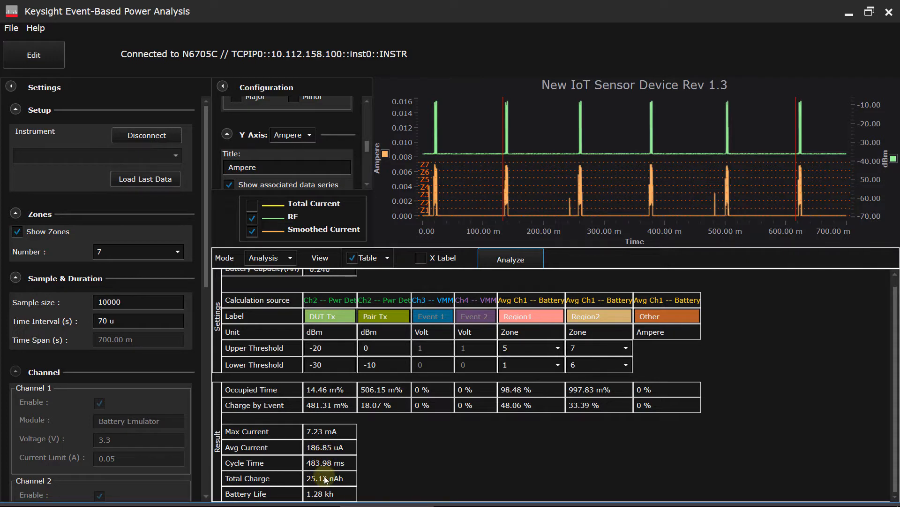
{"action": "mouse_move", "coordinate": [509, 222]}
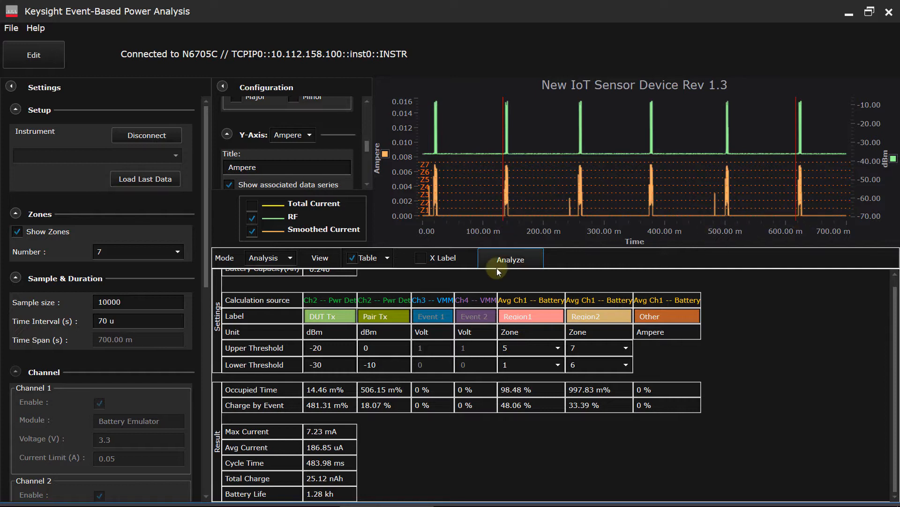
{"action": "mouse_move", "coordinate": [338, 478]}
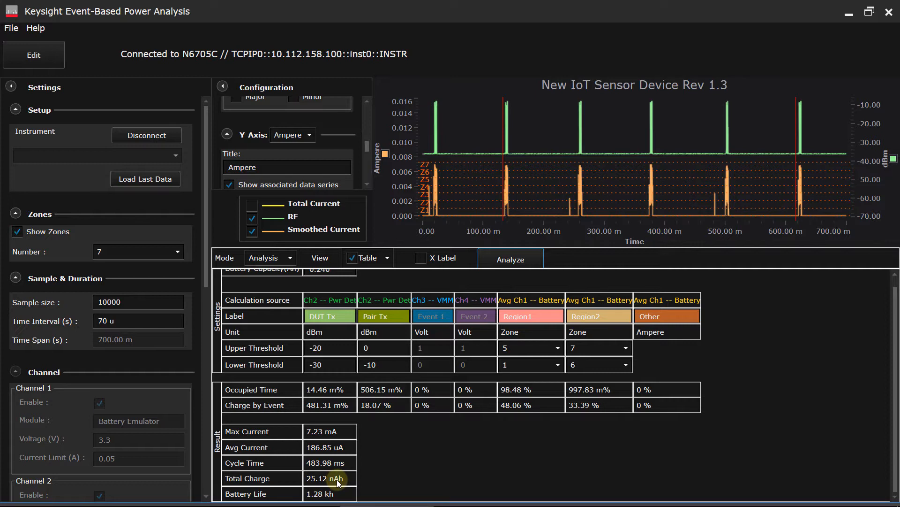
{"action": "mouse_move", "coordinate": [326, 342]}
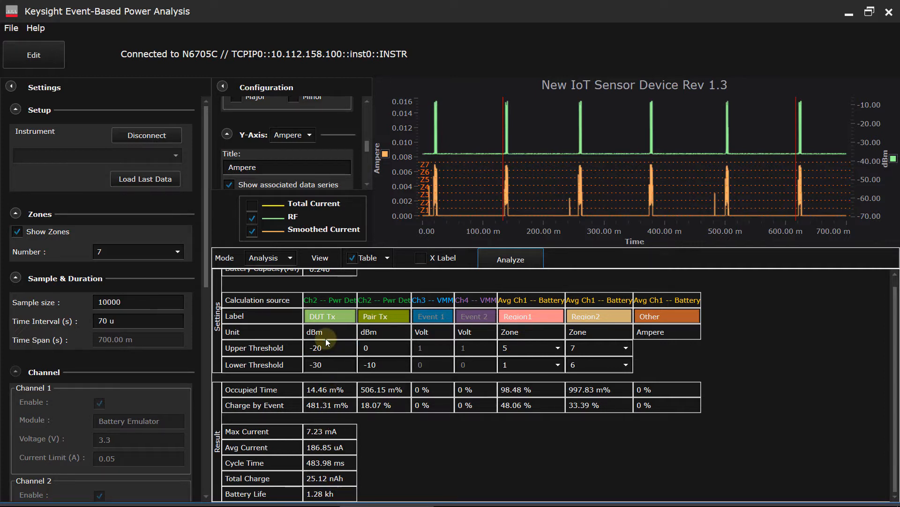